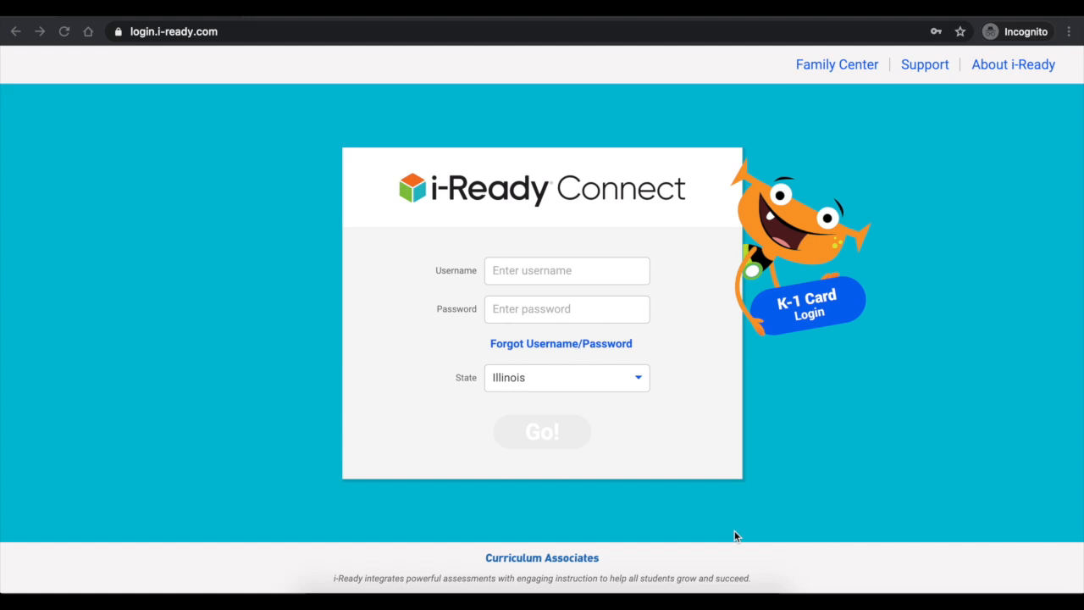
mouse_move(425, 330)
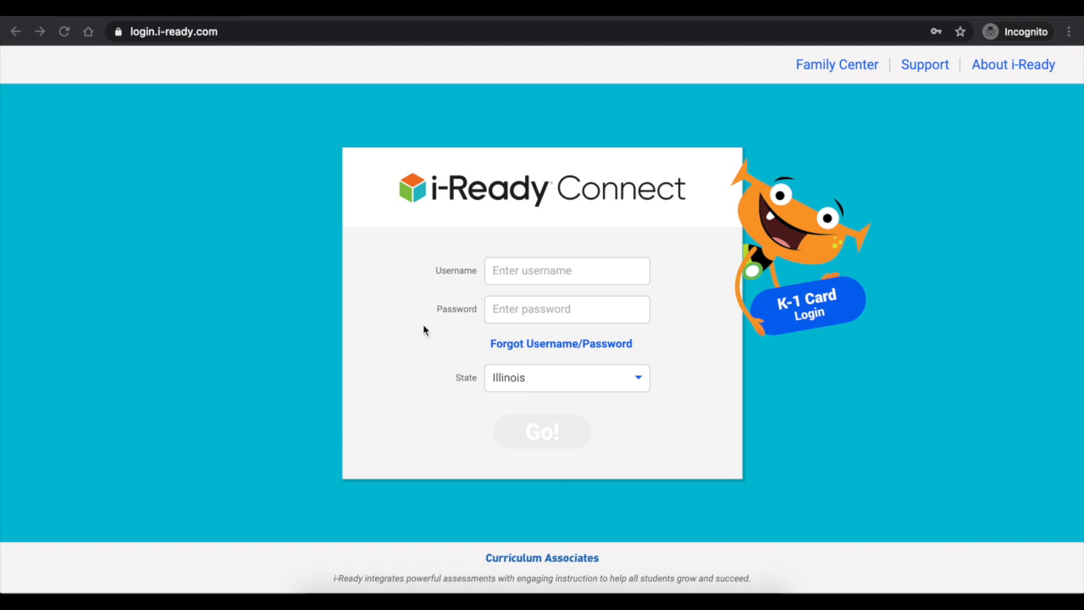
mouse_move(167, 83)
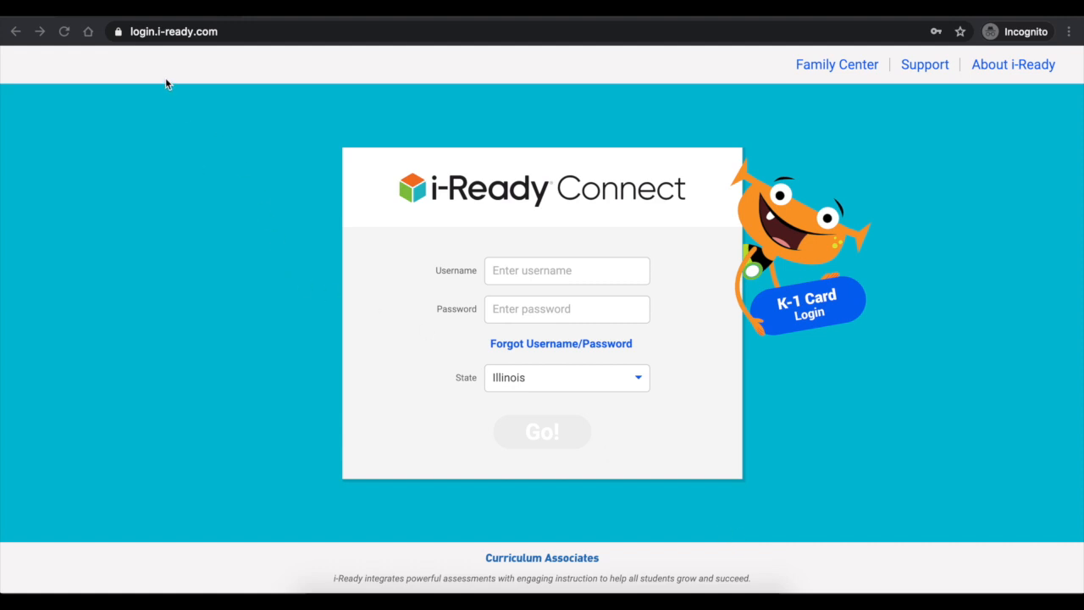
mouse_move(188, 38)
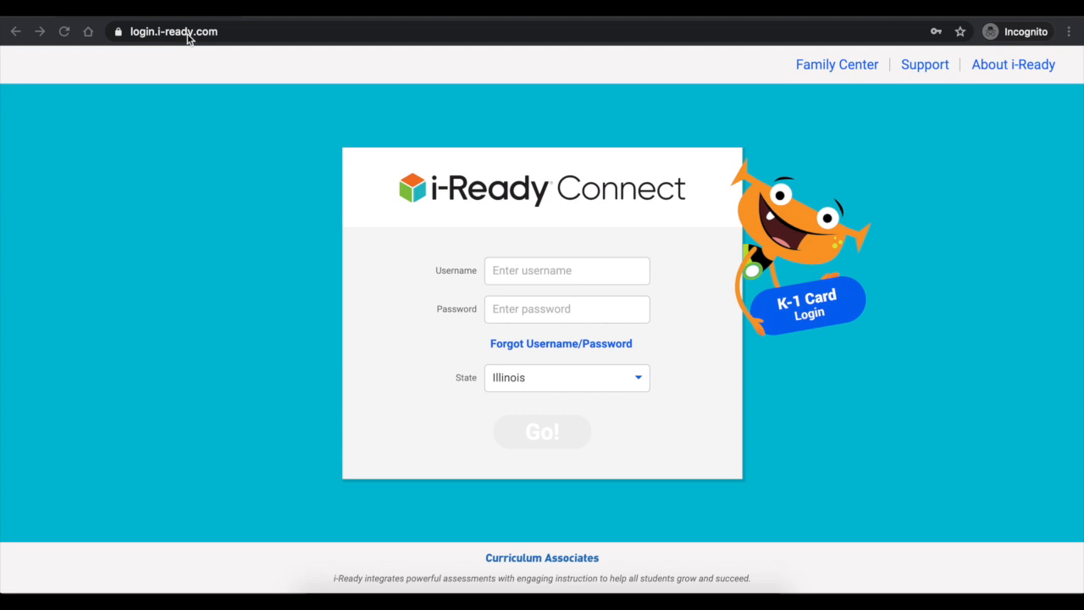
mouse_move(193, 39)
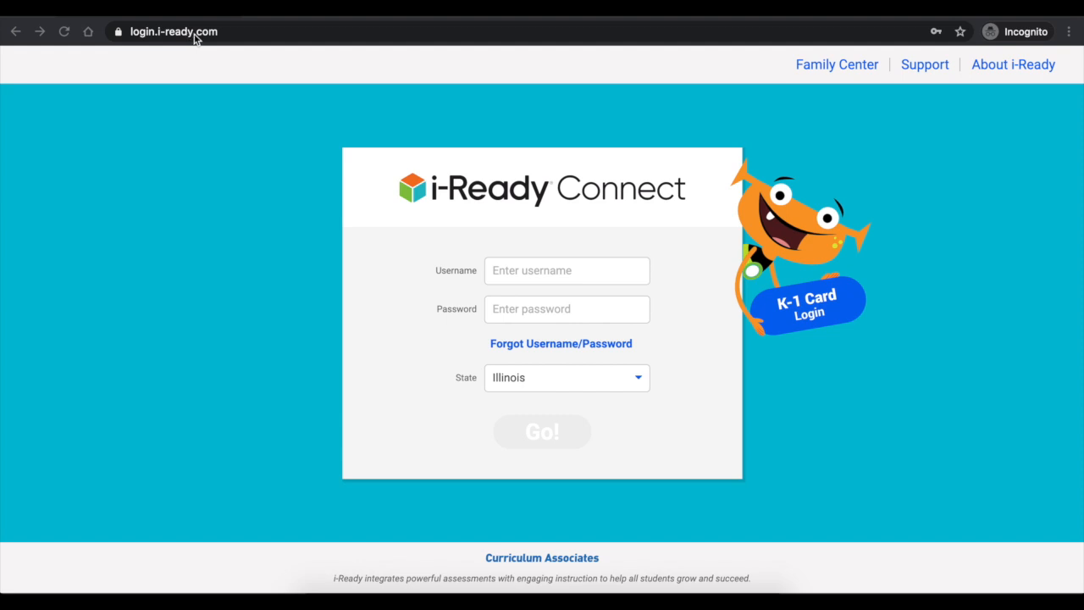
mouse_move(130, 45)
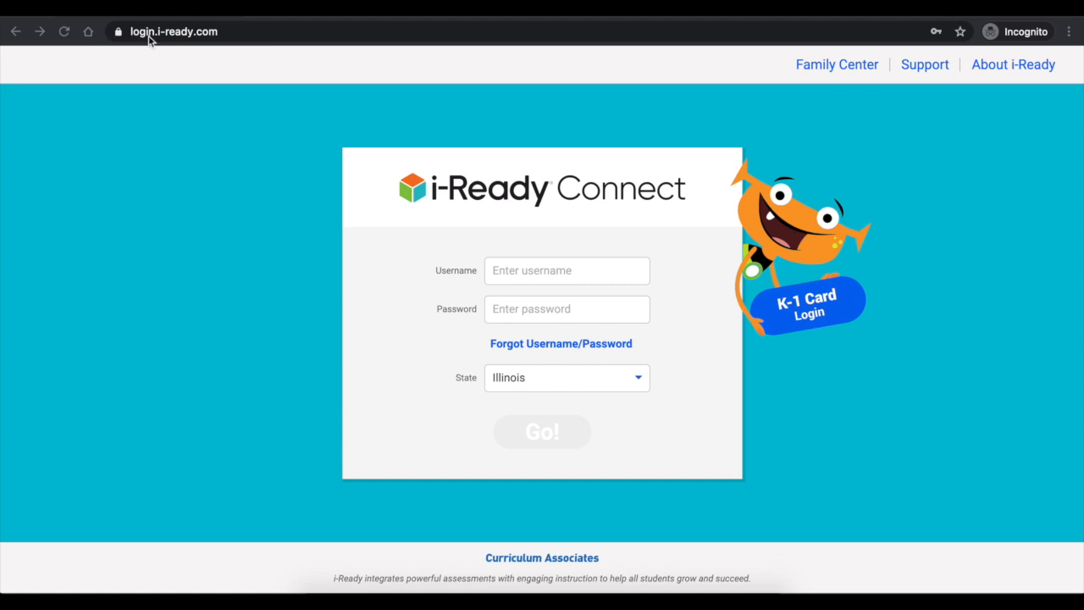
mouse_move(184, 40)
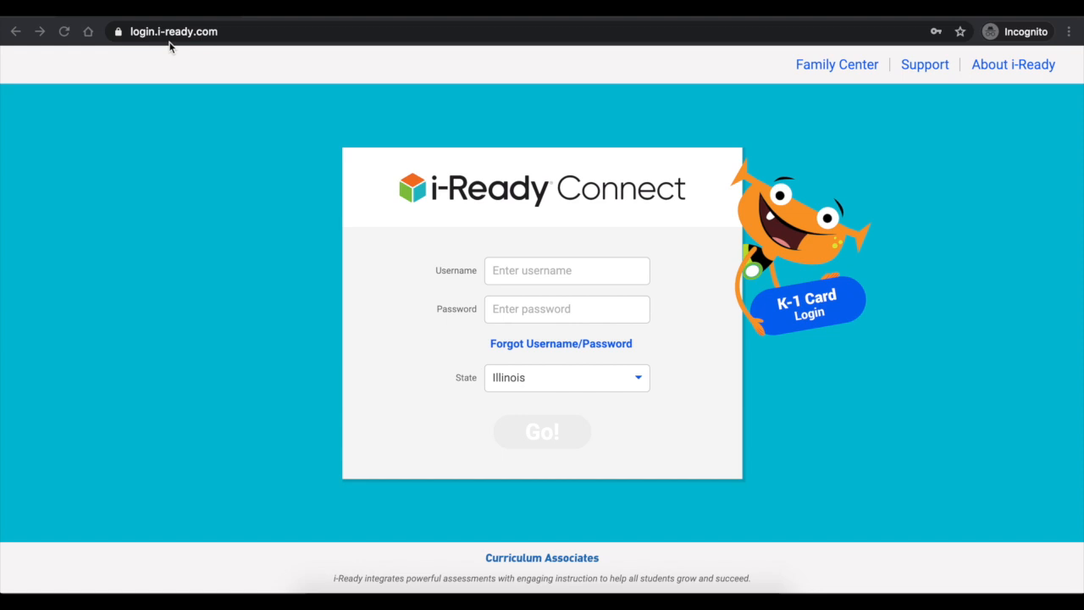
mouse_move(252, 174)
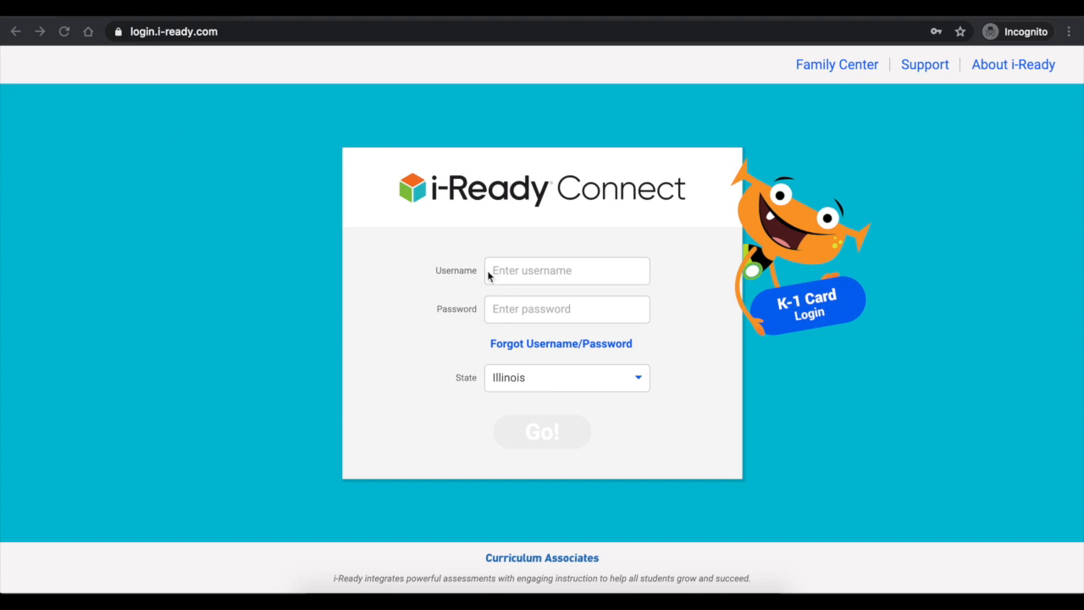
mouse_move(565, 284)
type("AB59983")
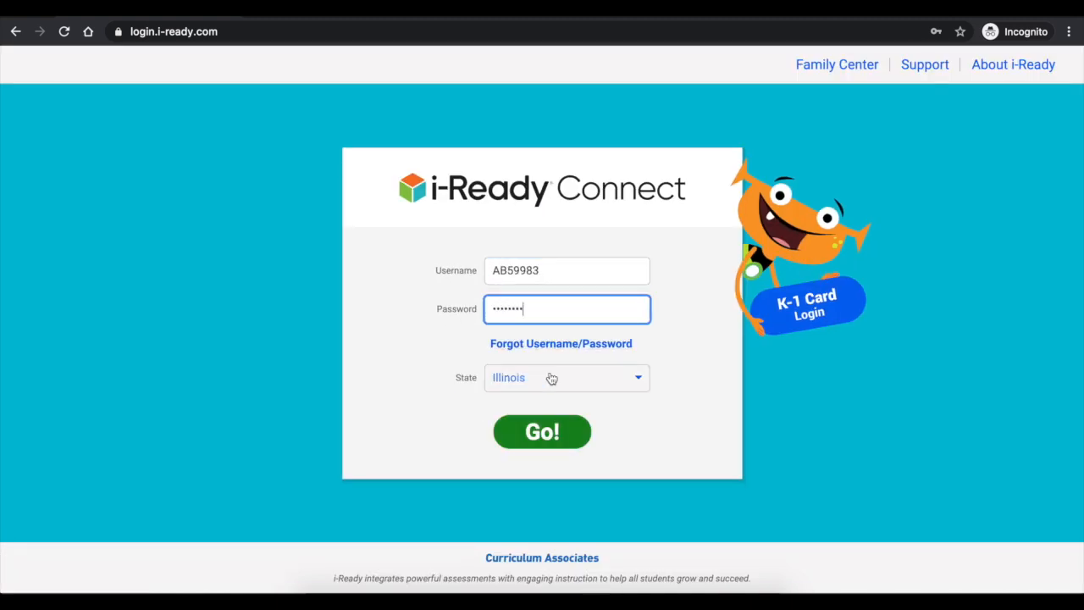
Sign in to i-Ready Connect with the State set to Illinois.
left_click(567, 377)
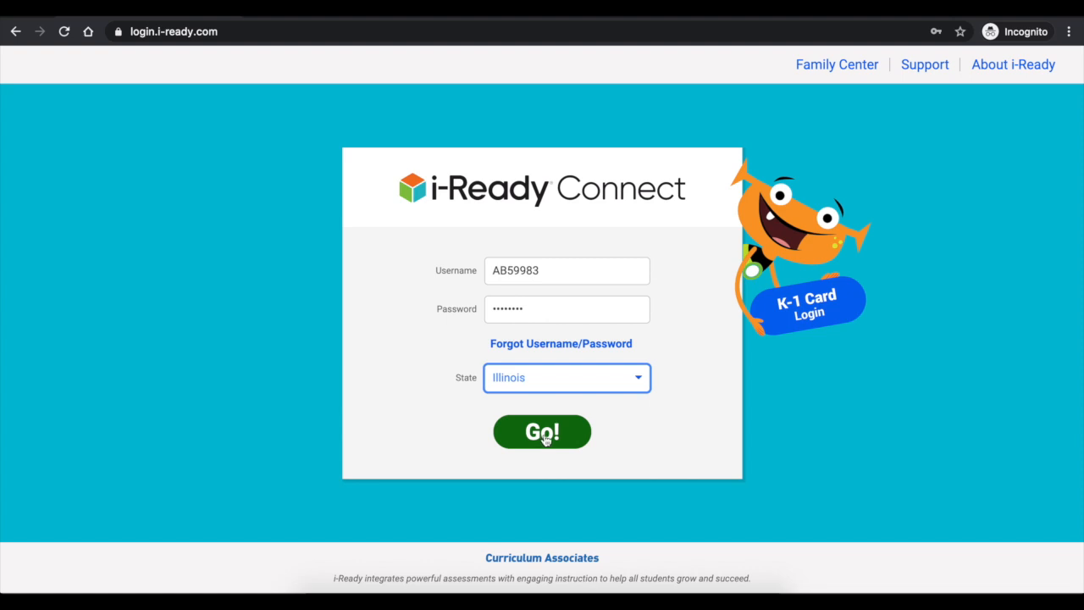
left_click(542, 432)
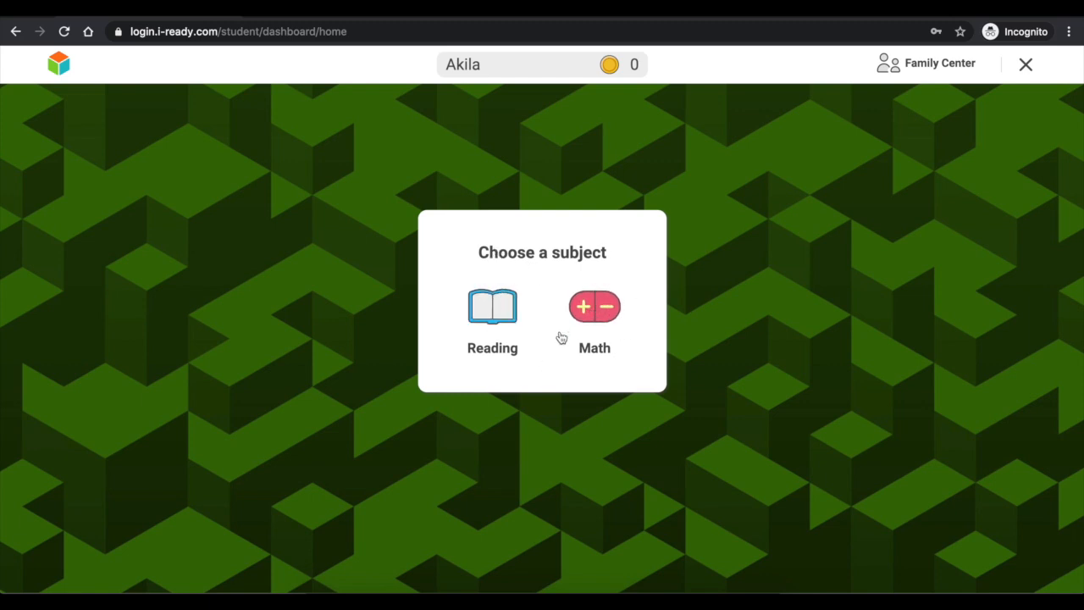
Choose Math in the Choose a subject dialog.
left_click(595, 322)
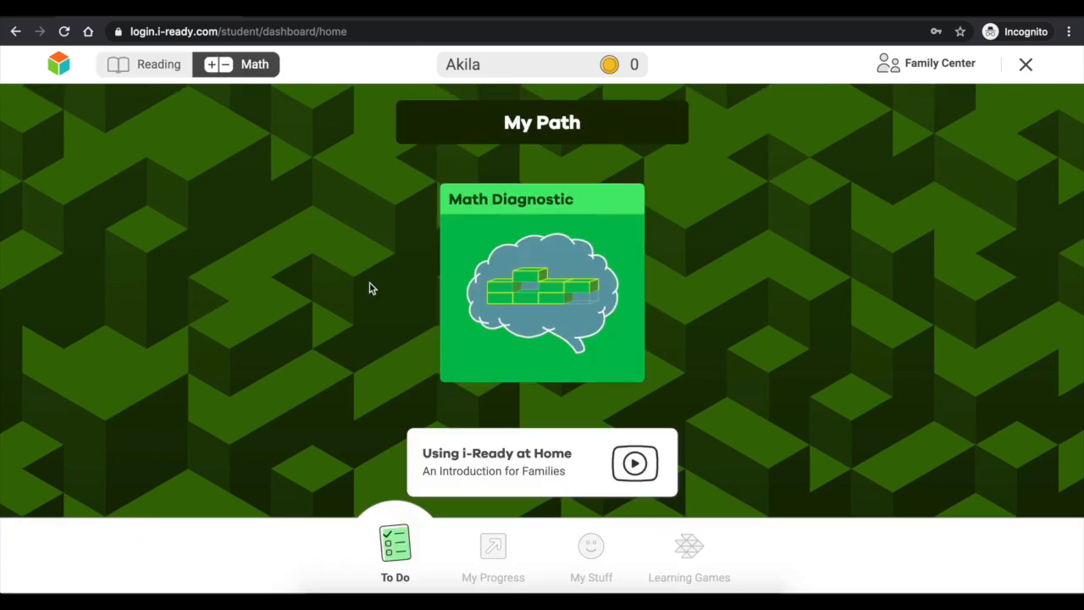
mouse_move(498, 266)
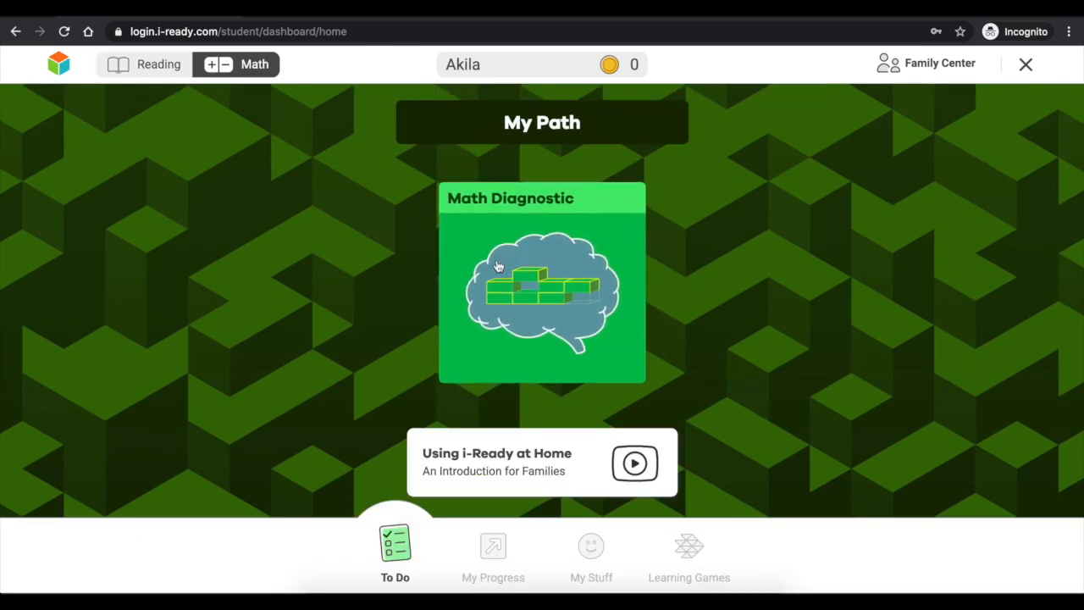
mouse_move(500, 314)
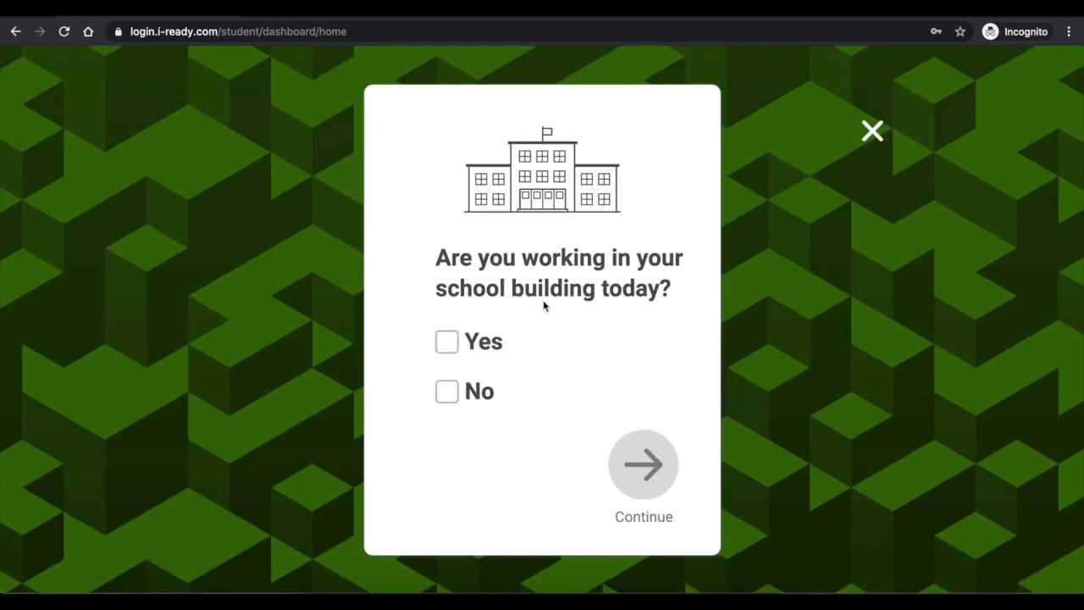
mouse_move(621, 276)
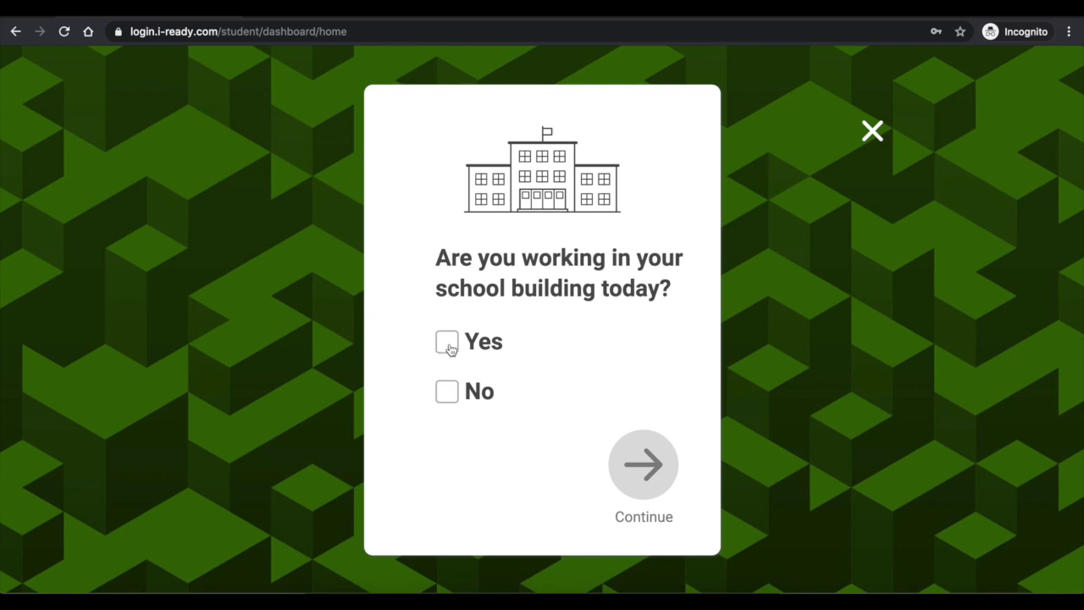
mouse_move(449, 349)
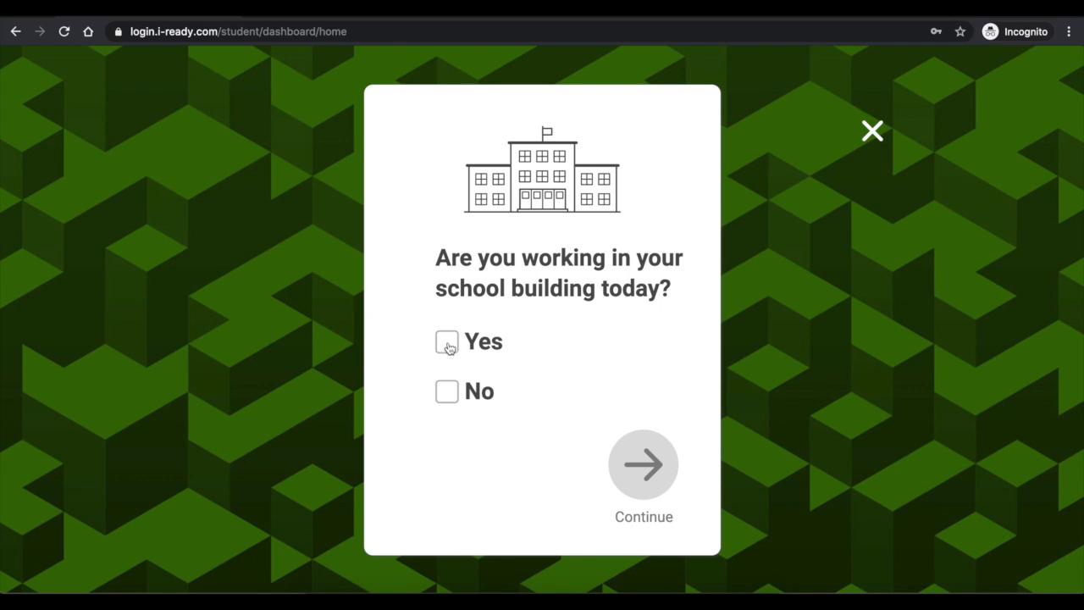
mouse_move(452, 399)
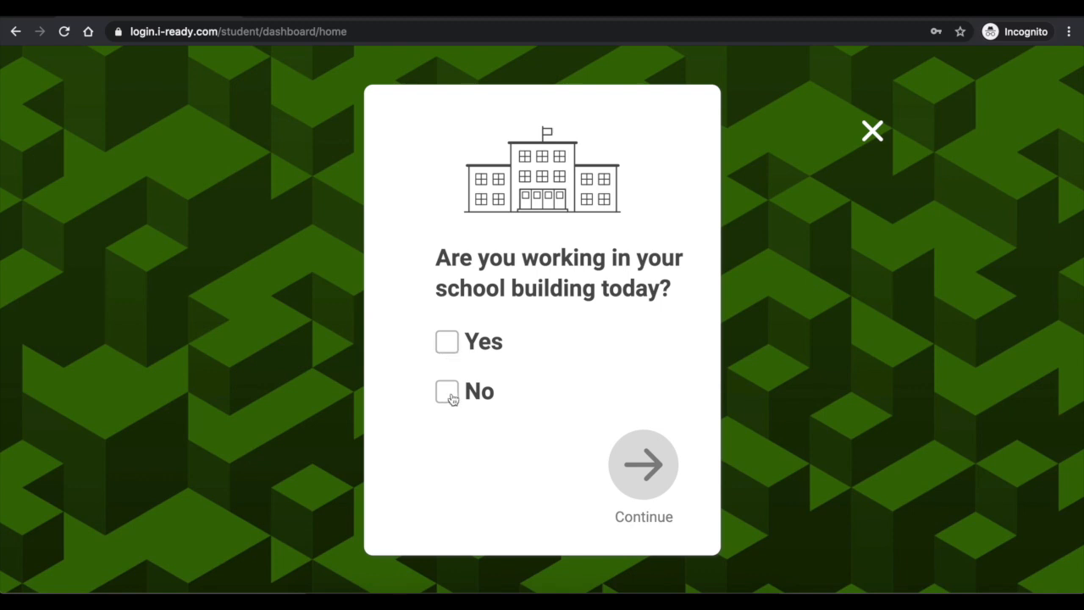
mouse_move(452, 391)
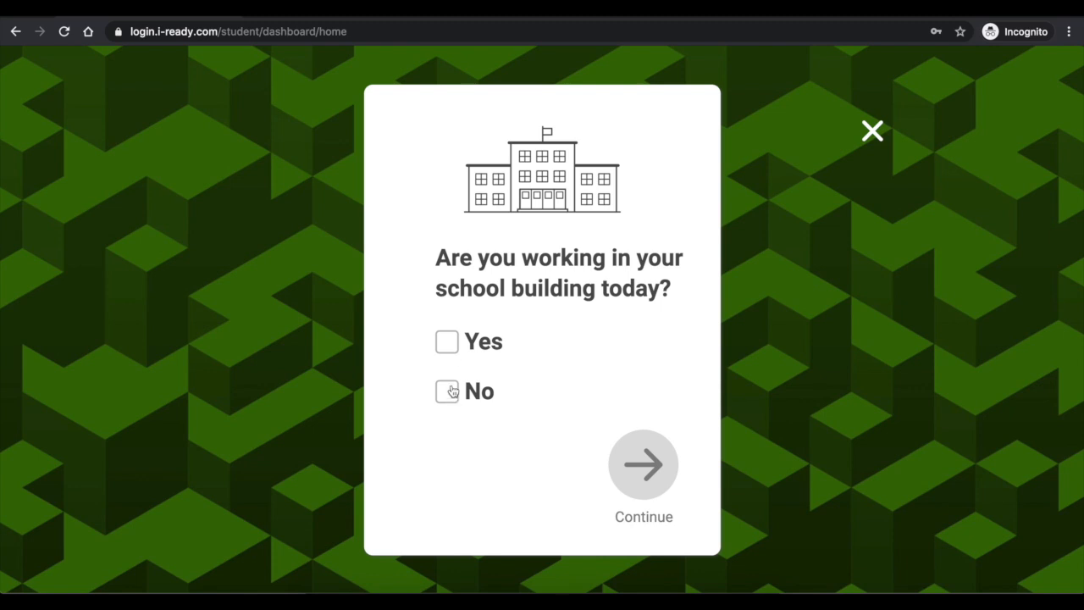
Answer Yes to working in the school building and continue.
left_click(446, 342)
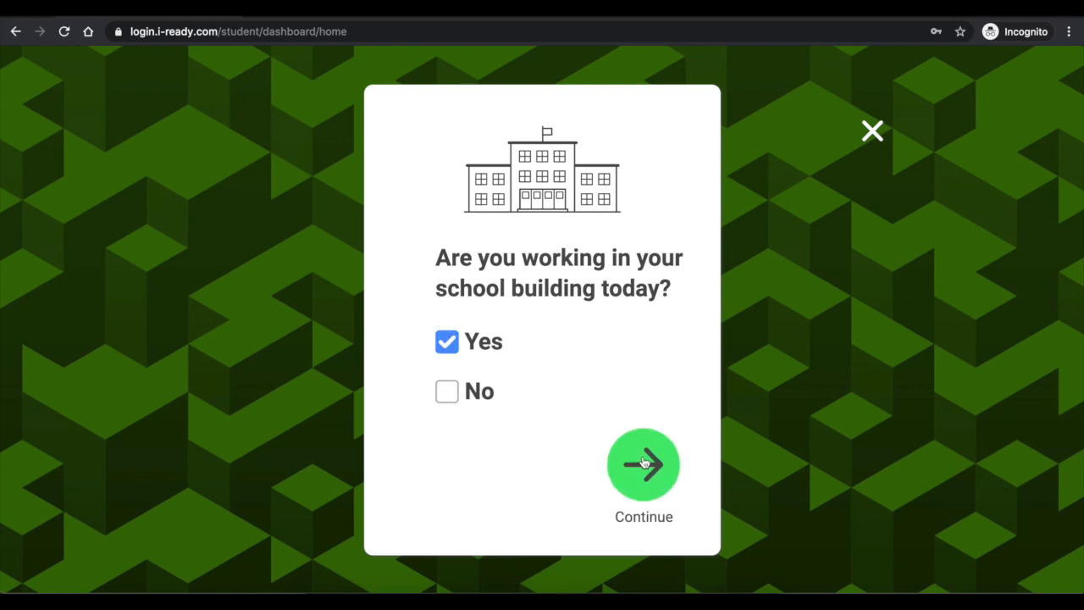
left_click(644, 464)
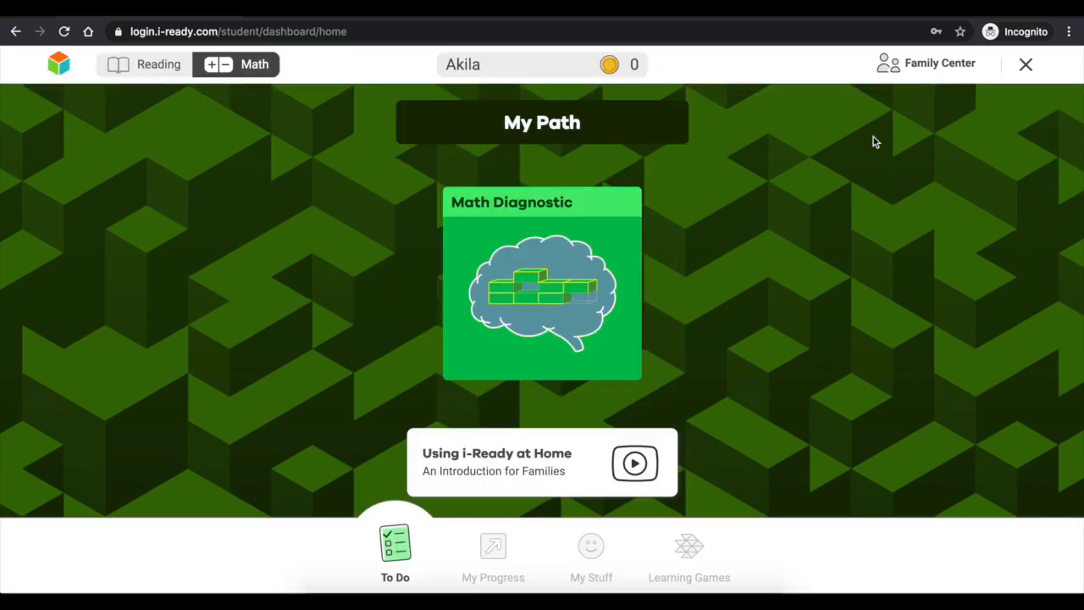